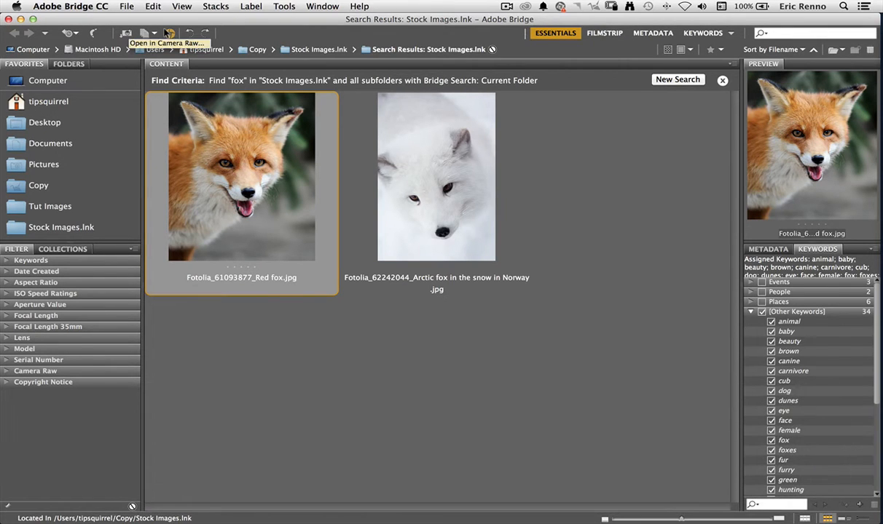
- Open the red fox photo from Bridge in Camera Raw
left_click(169, 33)
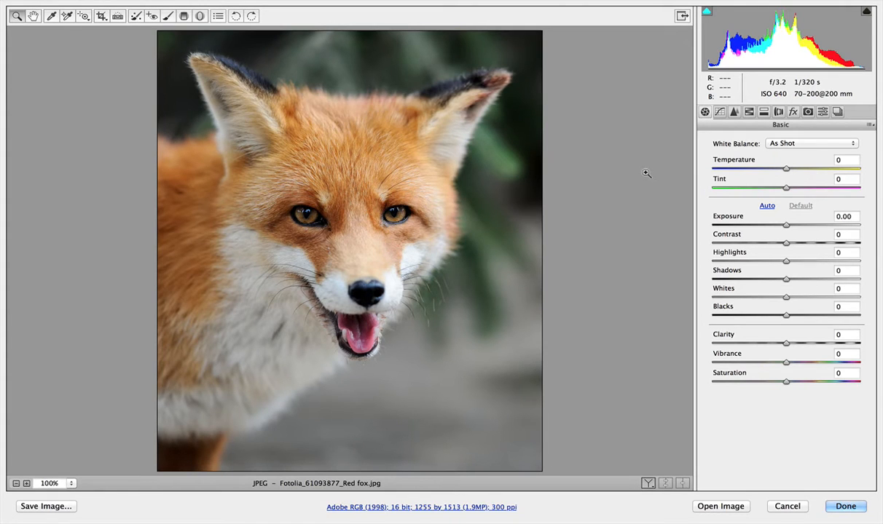
- Cancel out of Camera Raw to Bridge and select the arctic fox thumbnail
left_click(786, 506)
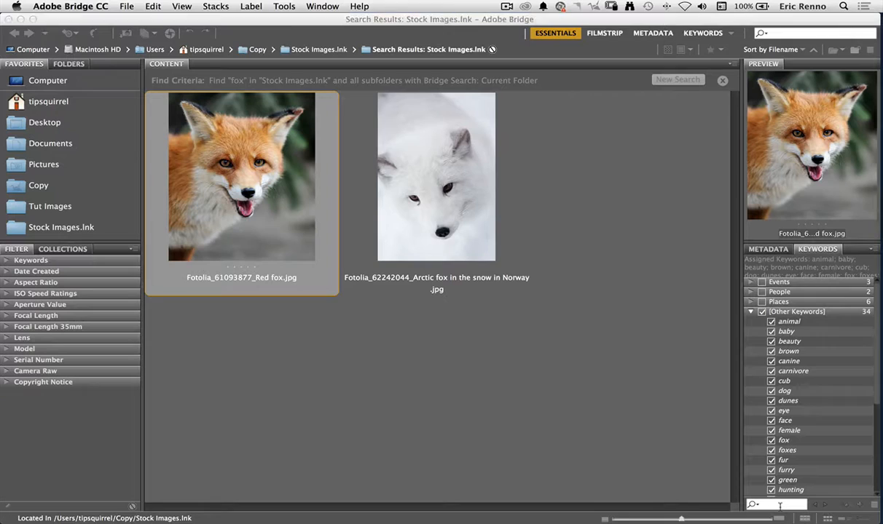
left_click(437, 176)
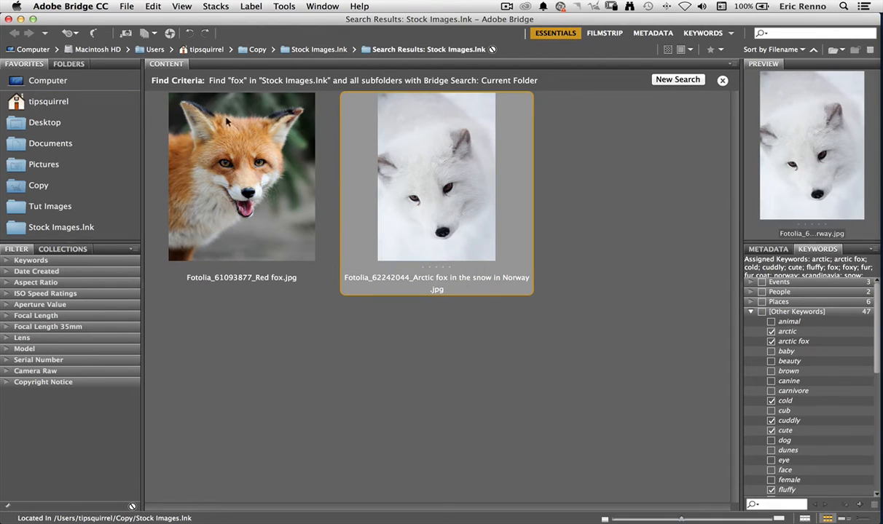
double_click(435, 176)
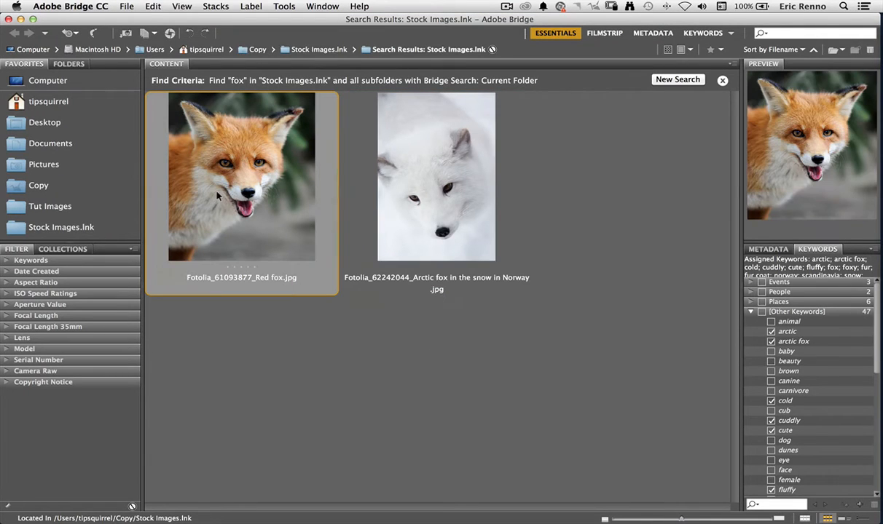
- Reopen the red fox photo in Camera Raw from its Bridge thumbnail
double_click(242, 178)
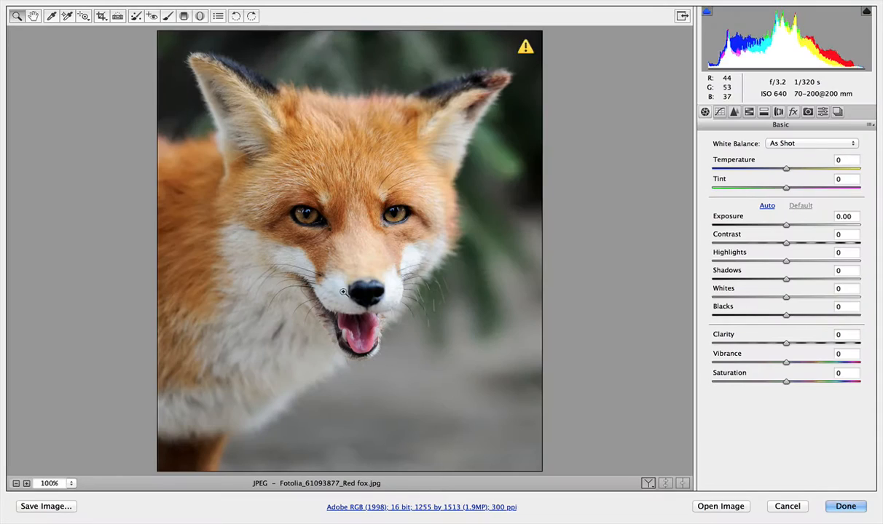
mouse_move(724, 457)
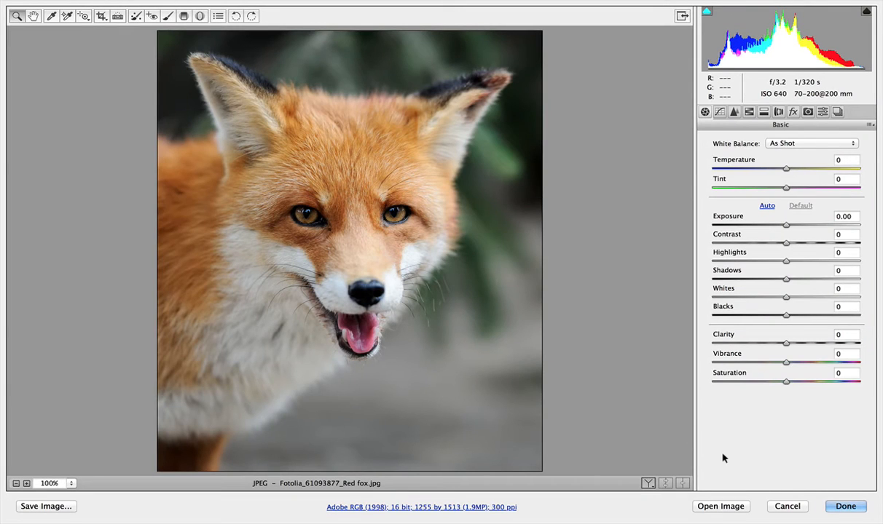
mouse_move(775, 131)
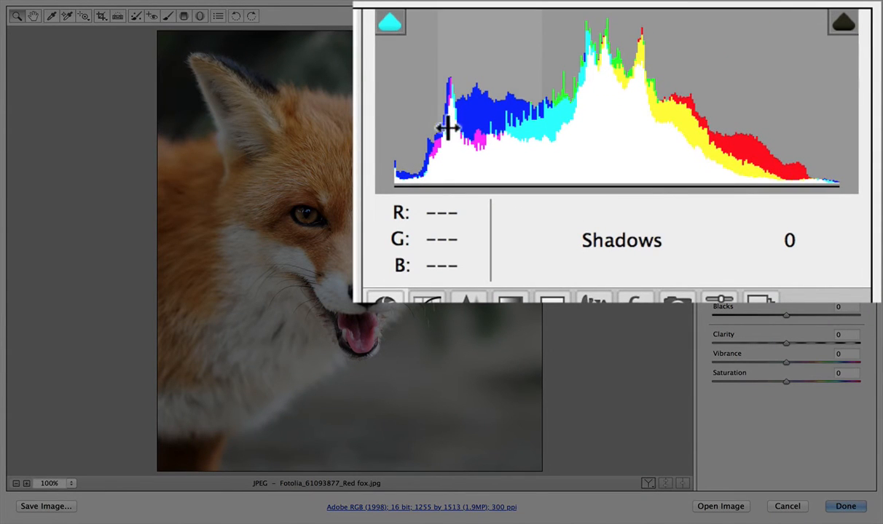
mouse_move(459, 128)
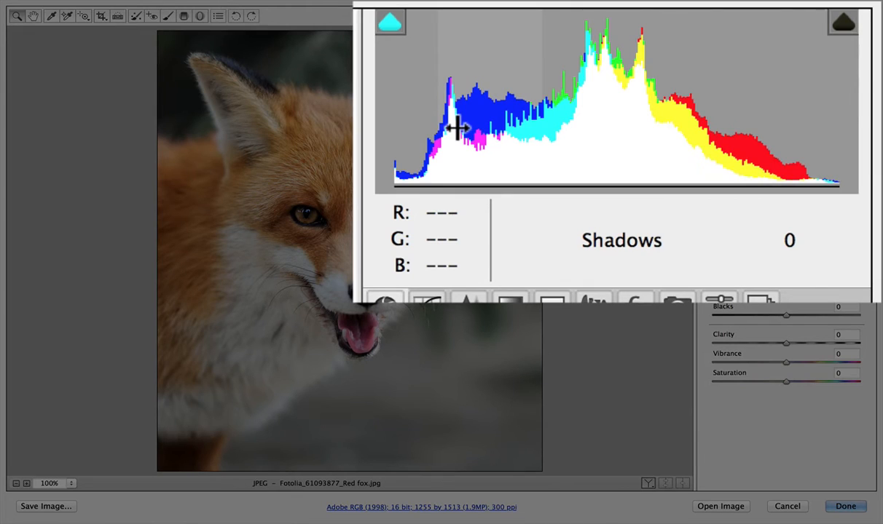
mouse_move(583, 118)
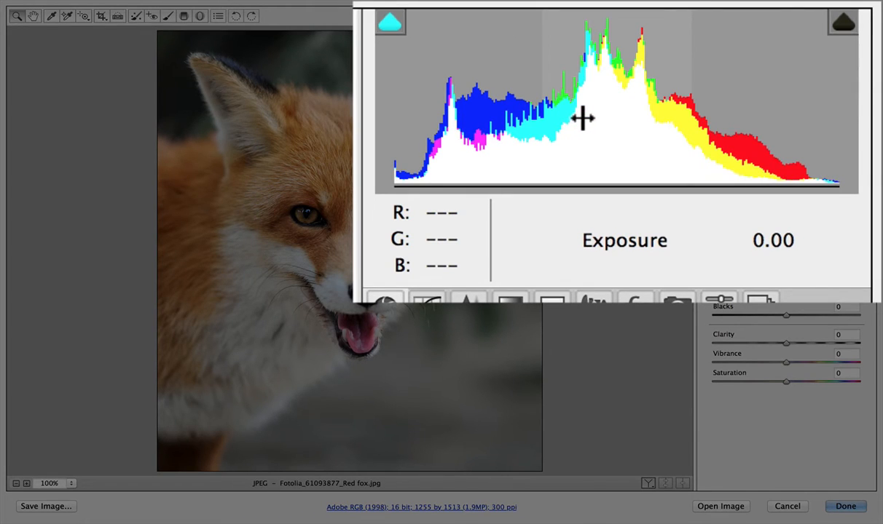
mouse_move(706, 119)
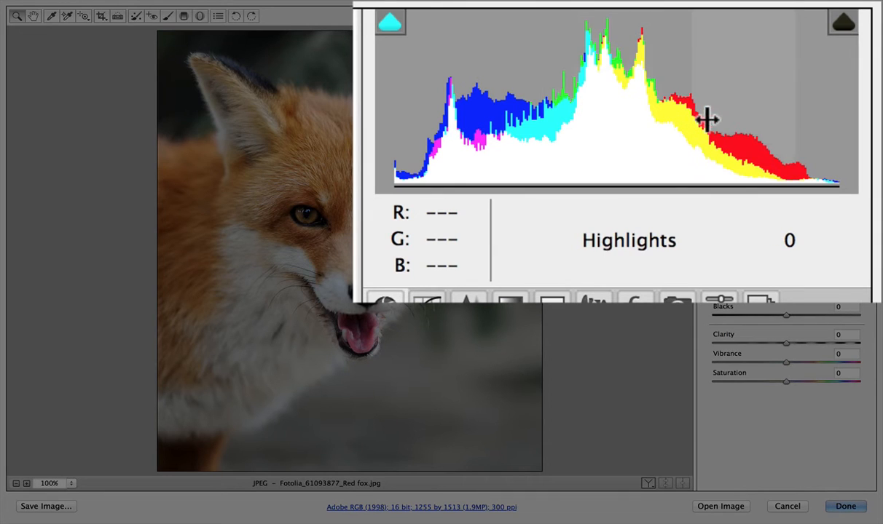
mouse_move(829, 111)
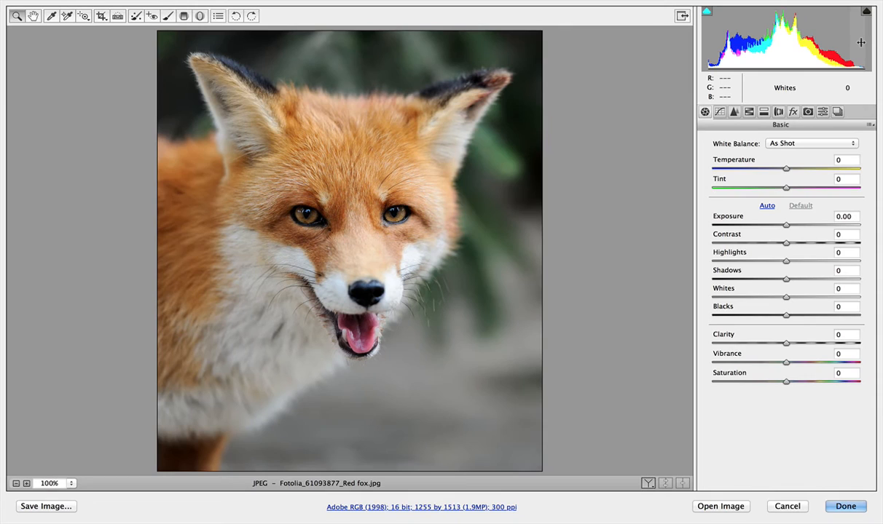
mouse_move(807, 45)
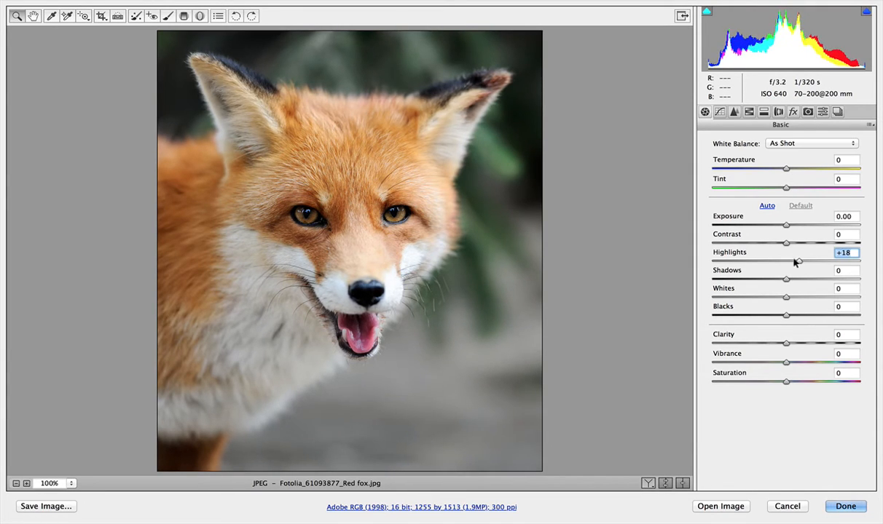
- Try Highlights +18, then sweep Shadows up to +76, down to -44, and back to 0
left_click_drag(785, 243, 813, 243)
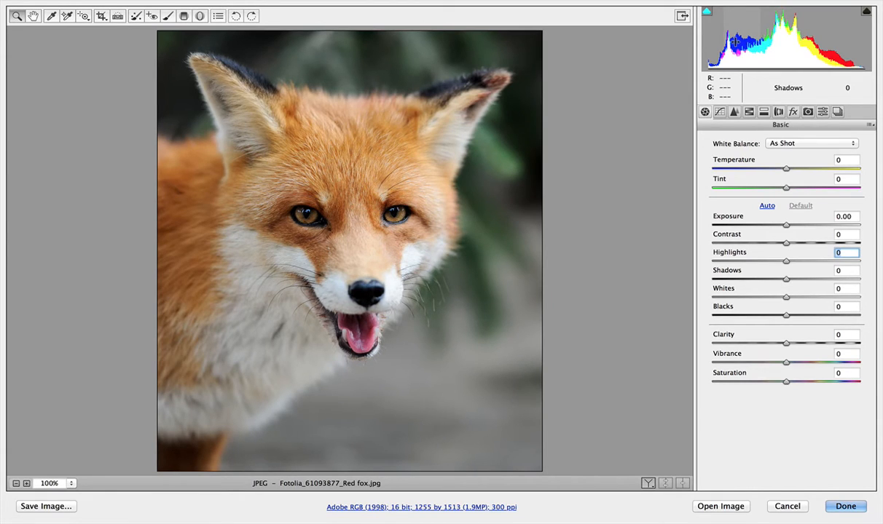
left_click_drag(787, 279, 795, 279)
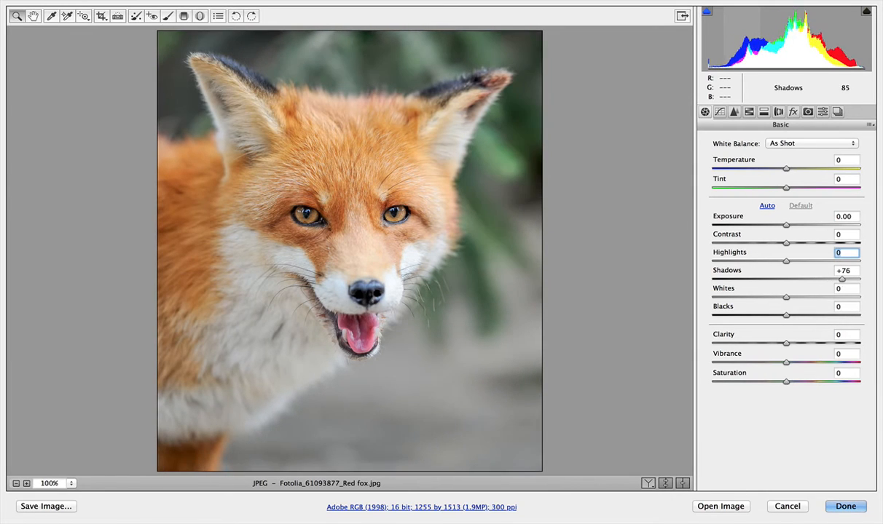
left_click_drag(841, 279, 821, 279)
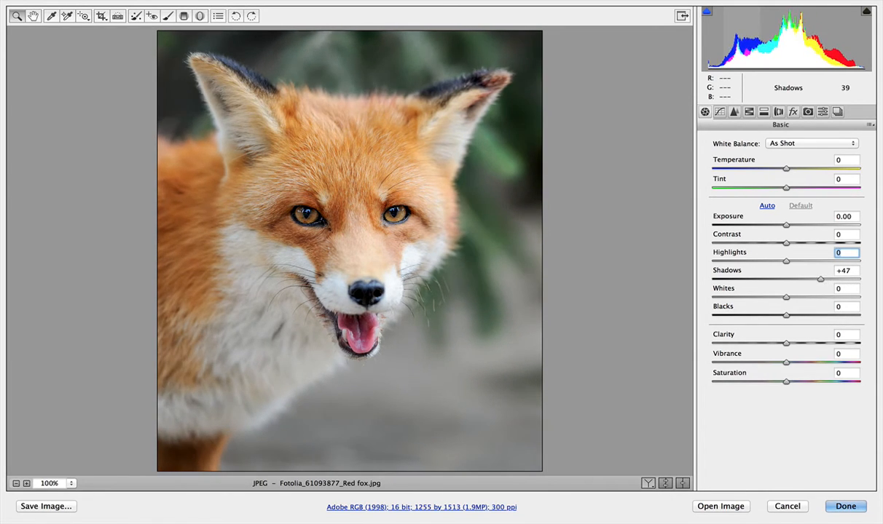
left_click_drag(822, 279, 755, 279)
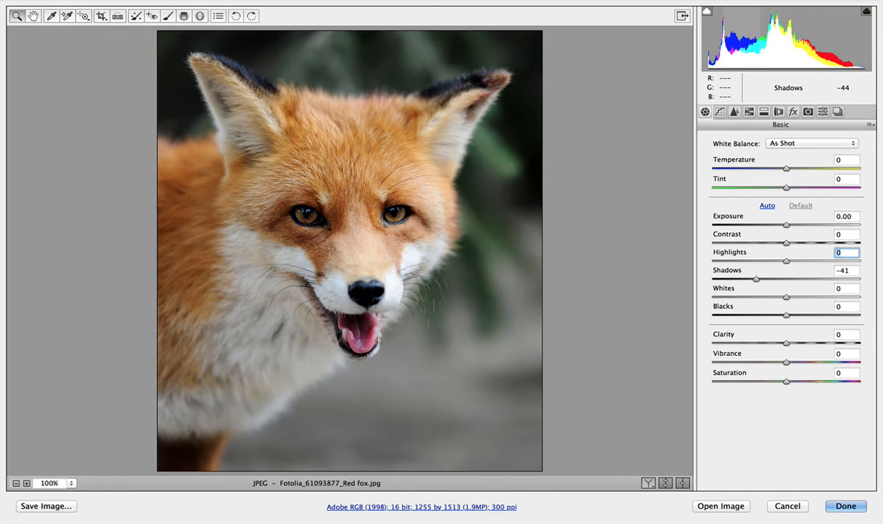
left_click_drag(756, 280, 753, 279)
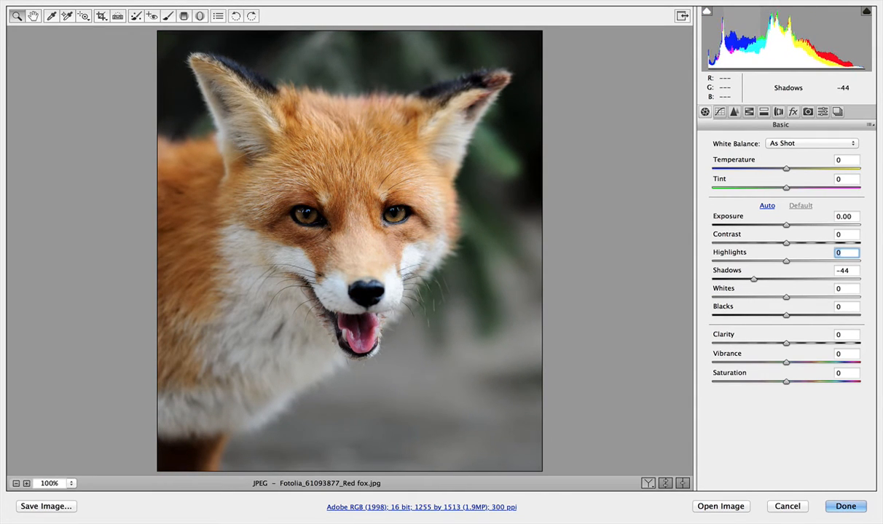
left_click_drag(754, 279, 790, 279)
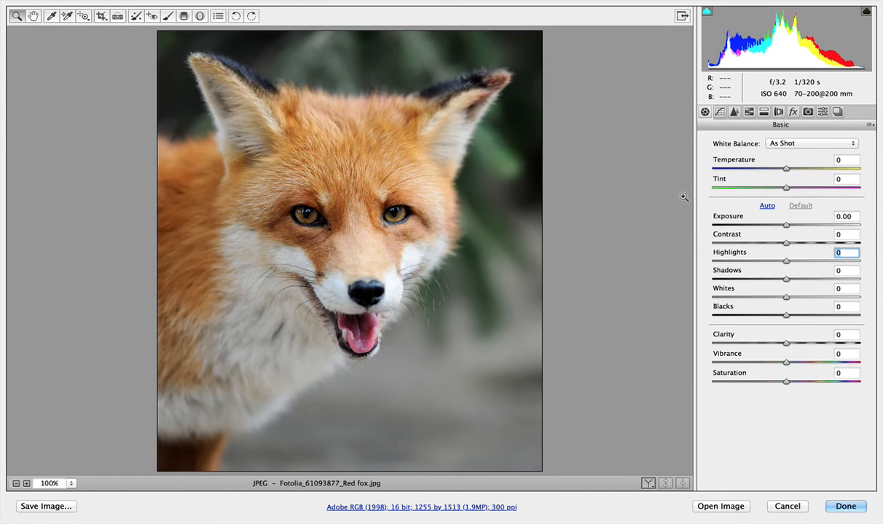
mouse_move(505, 204)
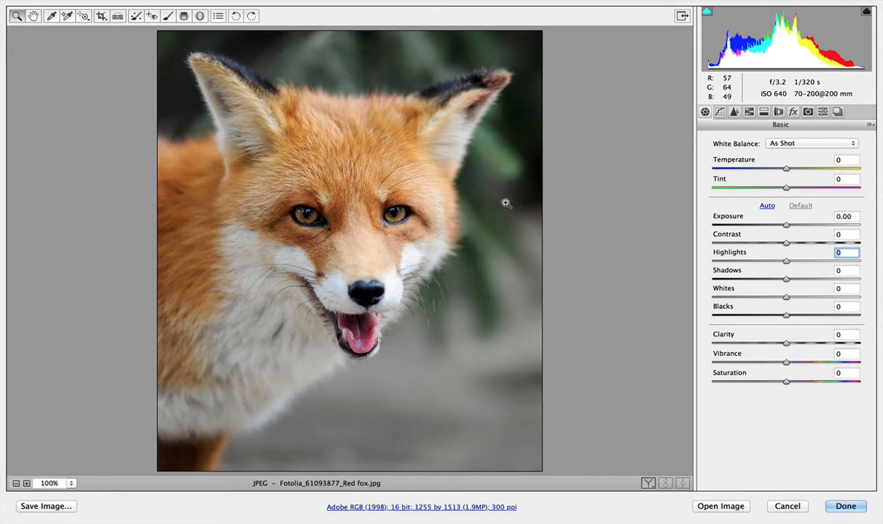
- Try warmer and cooler temperatures, settling the Temperature slider at -5
left_click_drag(786, 169, 769, 169)
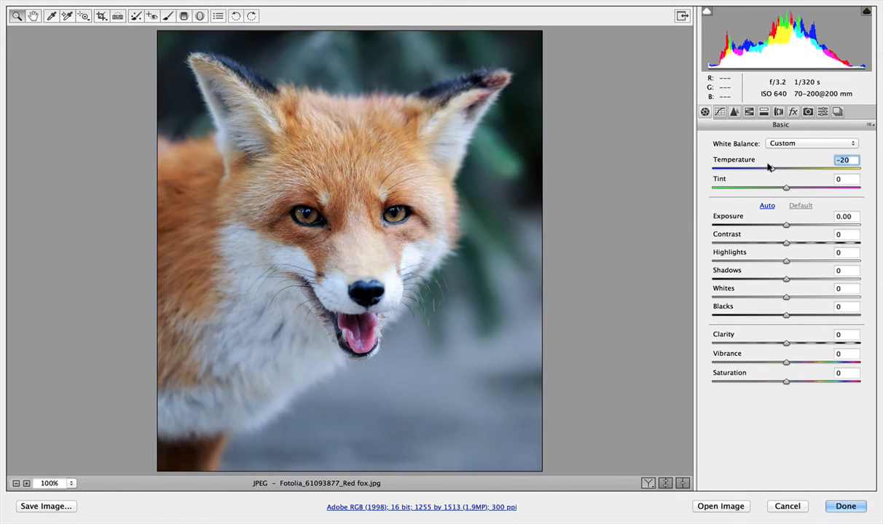
left_click_drag(769, 169, 755, 169)
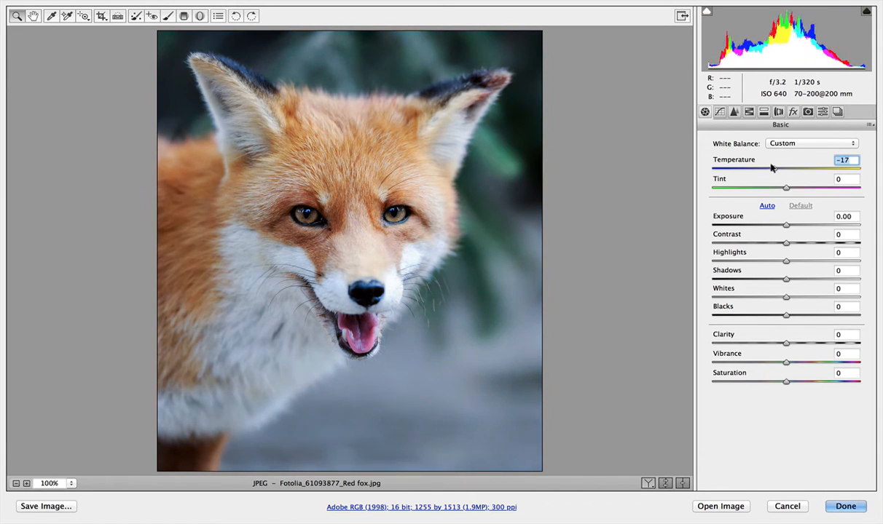
left_click_drag(773, 169, 801, 169)
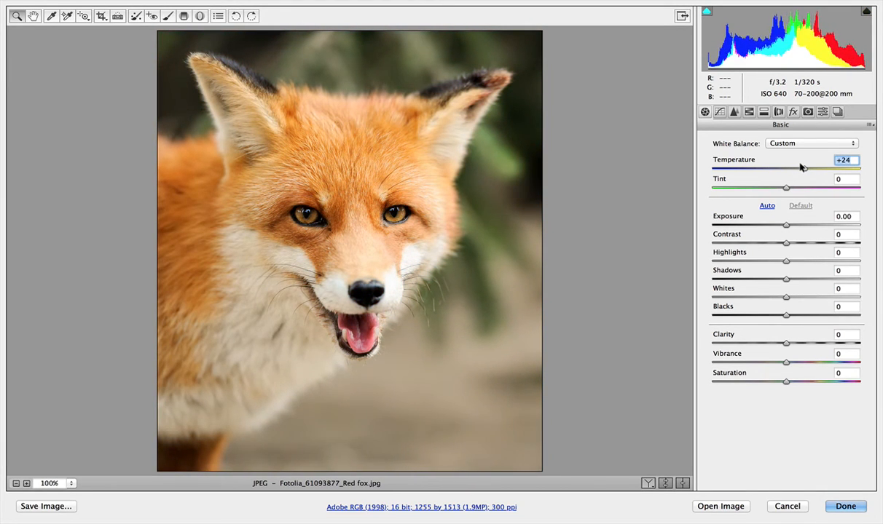
left_click_drag(804, 169, 793, 169)
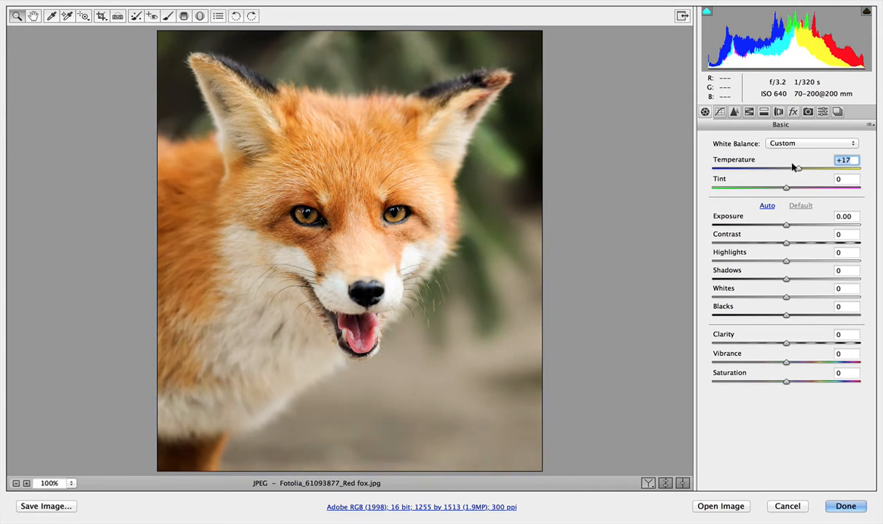
left_click_drag(795, 169, 780, 169)
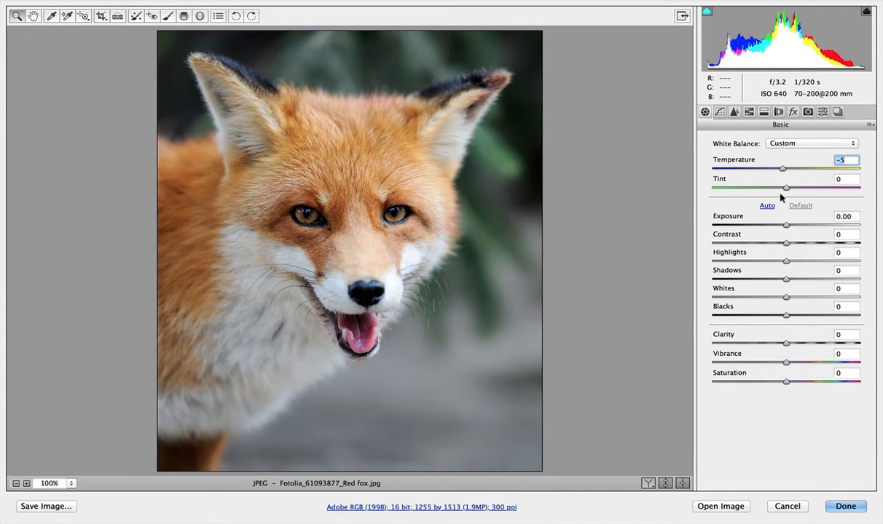
- Push the Tint toward green, then magenta, leaving it near neutral at -1
left_click_drag(785, 187, 775, 186)
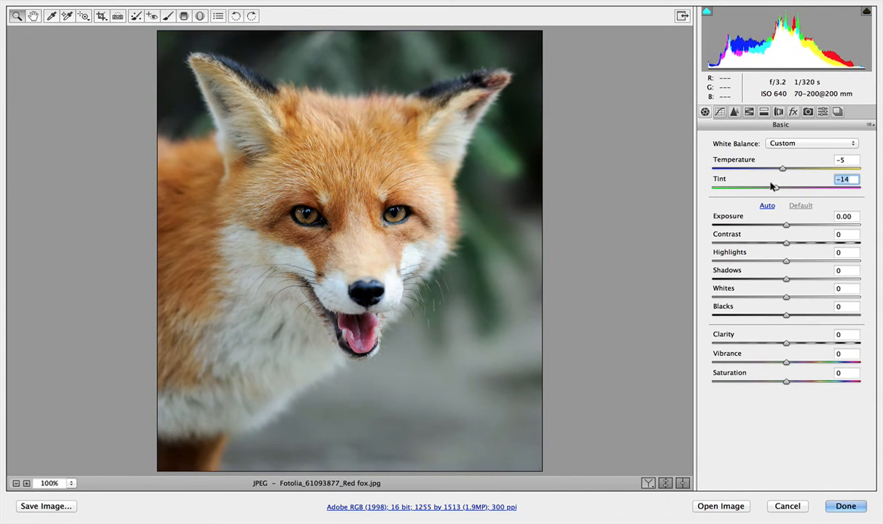
left_click_drag(775, 188, 750, 188)
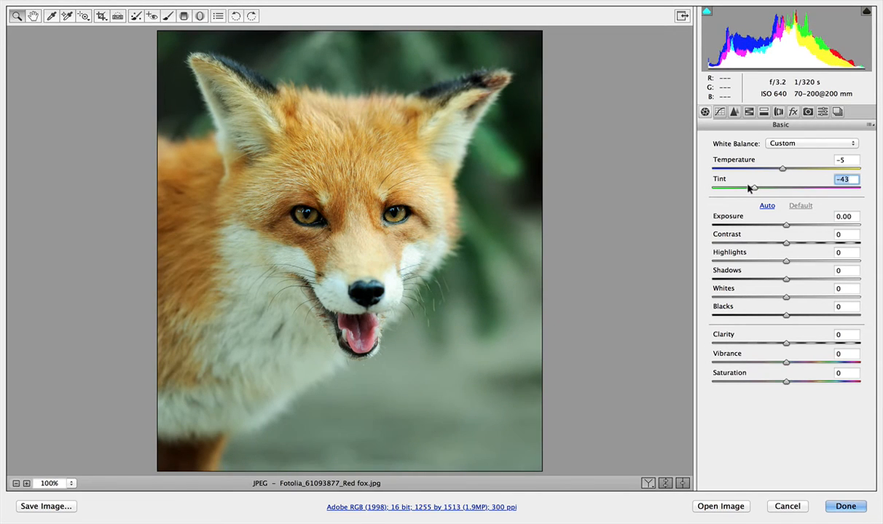
left_click_drag(752, 188, 785, 187)
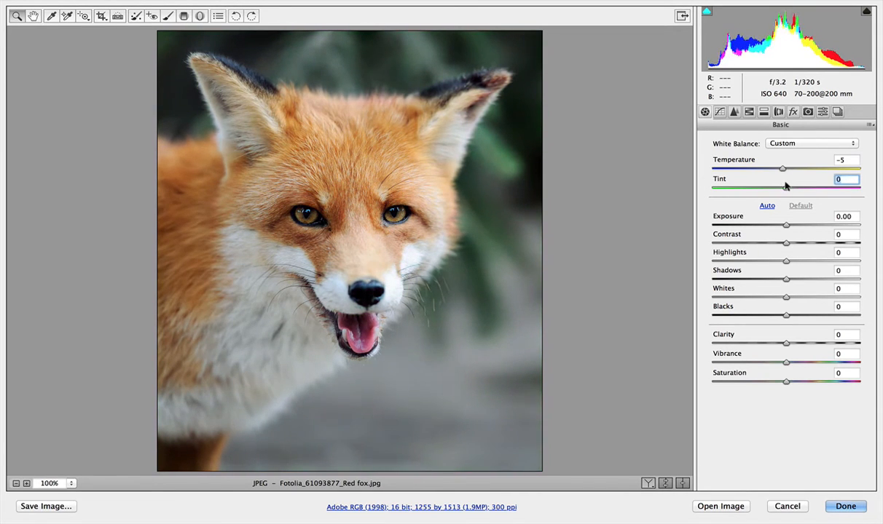
left_click_drag(785, 186, 810, 187)
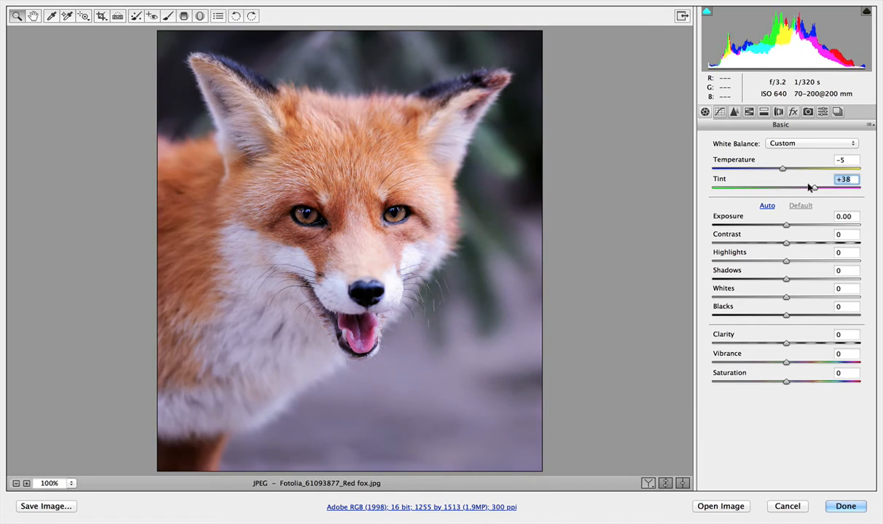
left_click_drag(810, 187, 783, 187)
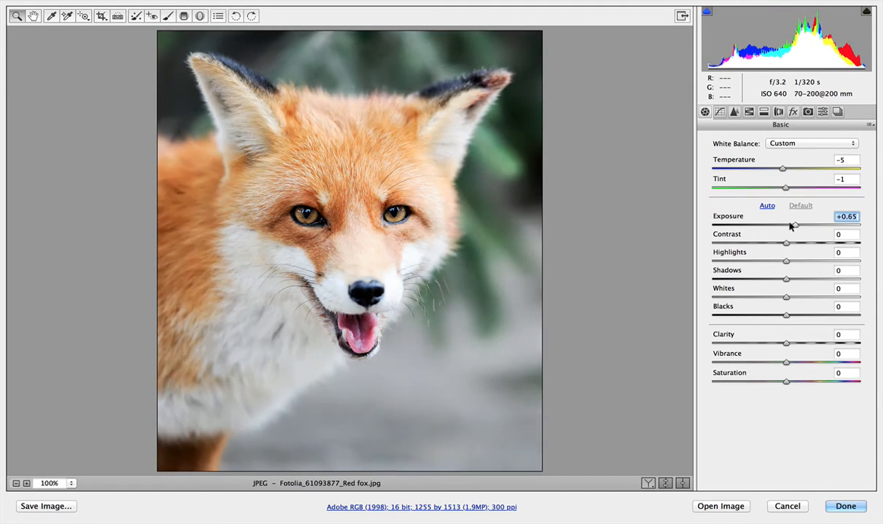
- Set Exposure -0.10, settle Contrast at +7 after extremes, and Highlights +36
left_click_drag(794, 224, 780, 225)
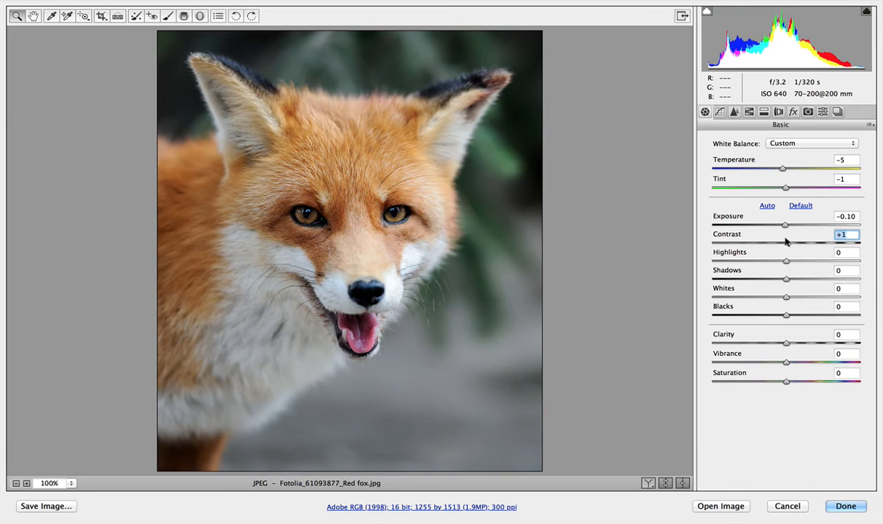
left_click_drag(787, 242, 825, 242)
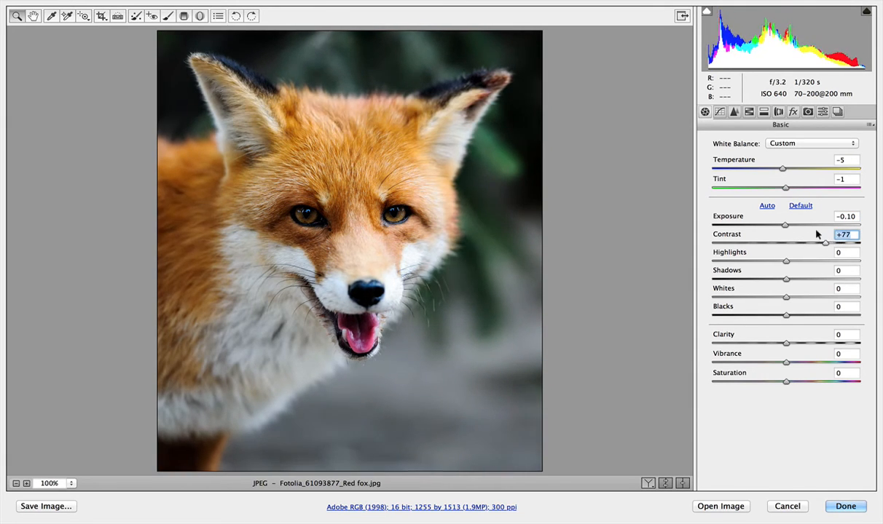
left_click_drag(824, 242, 769, 242)
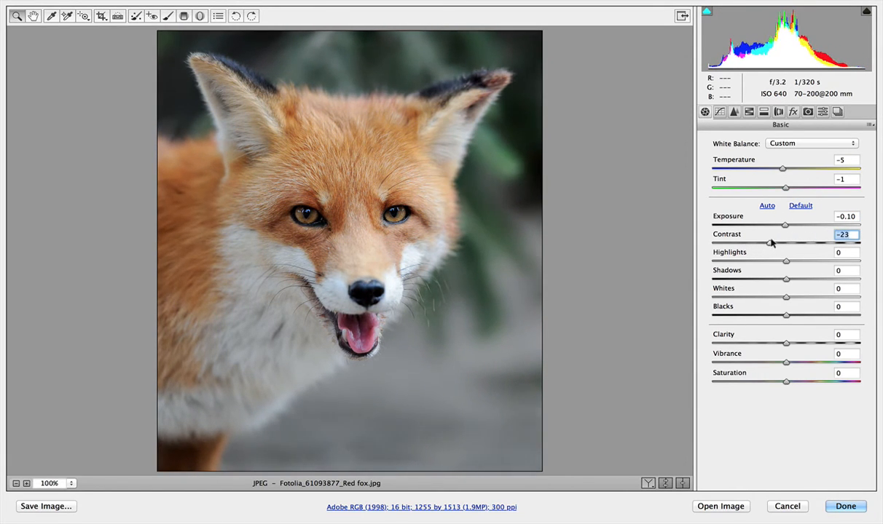
left_click_drag(771, 241, 790, 242)
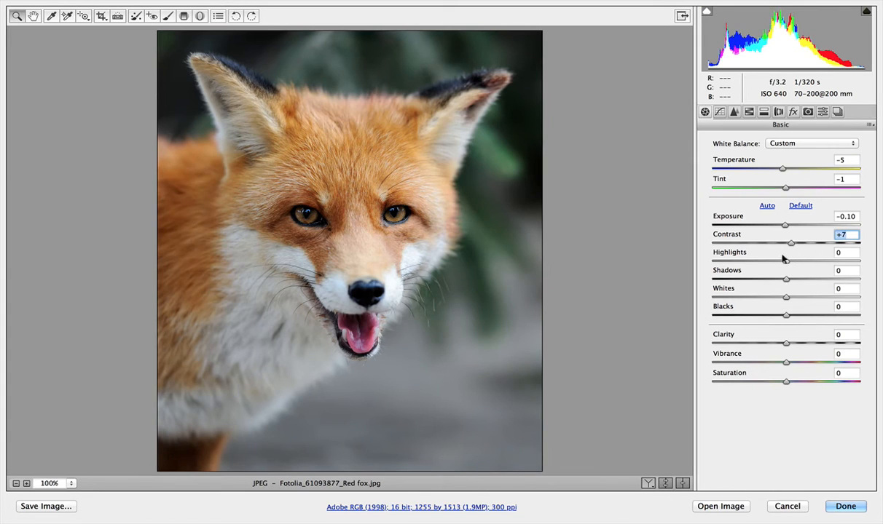
left_click_drag(786, 261, 812, 261)
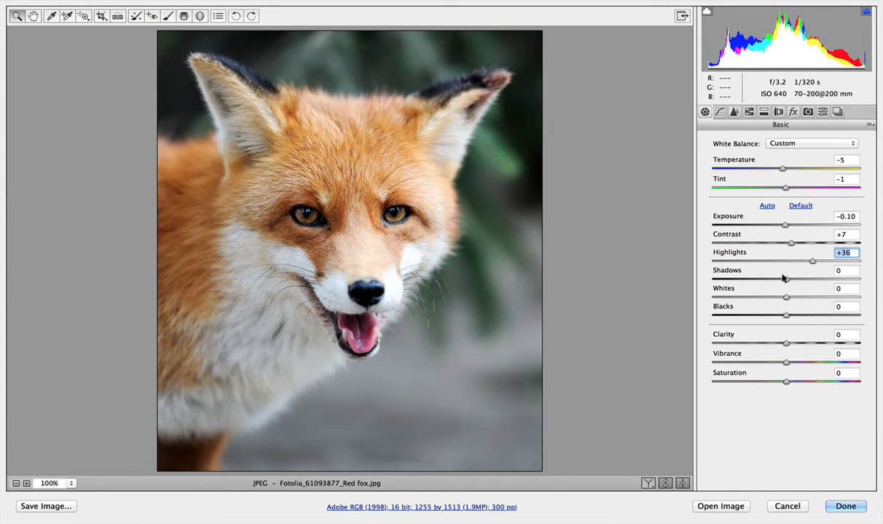
- Set Shadows +31, Whites -31, and Blacks +28 after first darkening them
left_click_drag(785, 280, 809, 279)
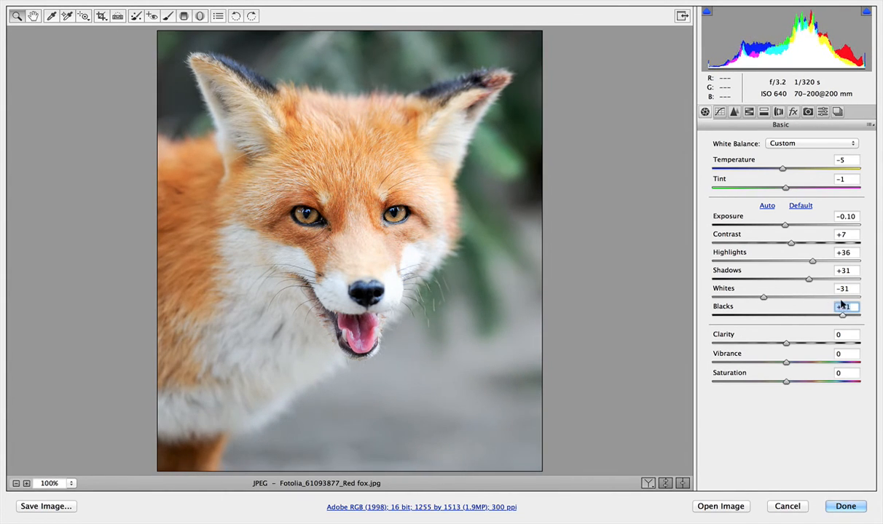
left_click_drag(842, 314, 789, 315)
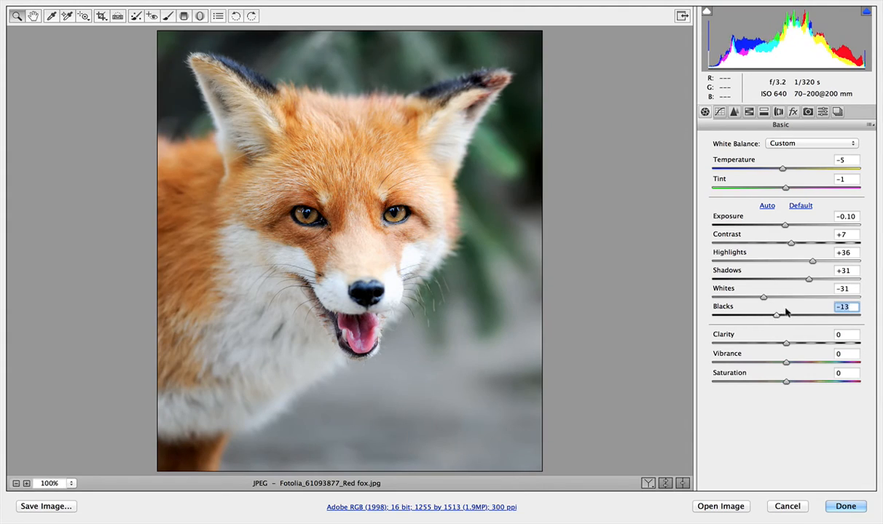
left_click_drag(769, 315, 807, 315)
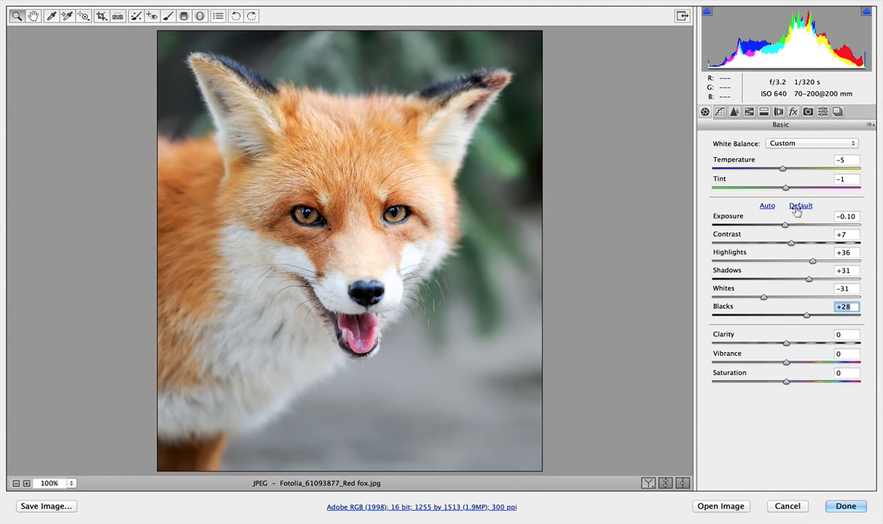
- Reset the tone sliders to default and nudge Saturation to about +1
left_click(799, 205)
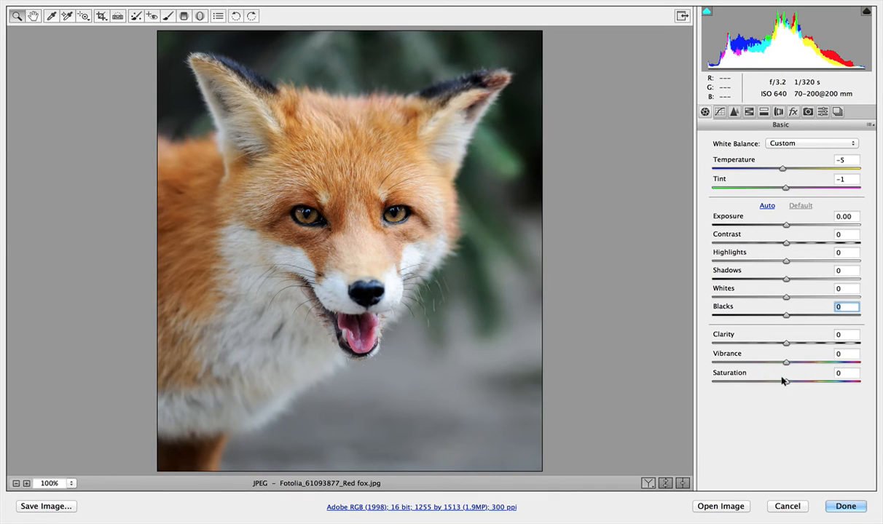
left_click_drag(786, 362, 811, 361)
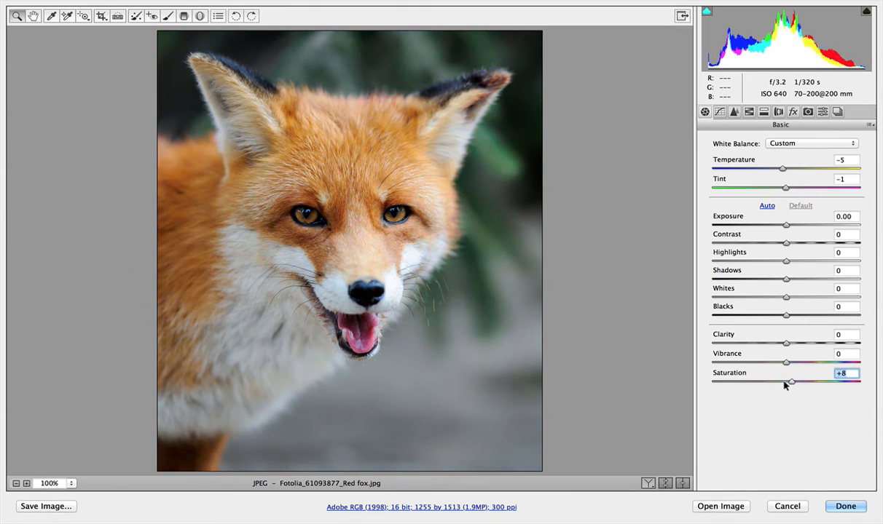
left_click_drag(789, 381, 785, 382)
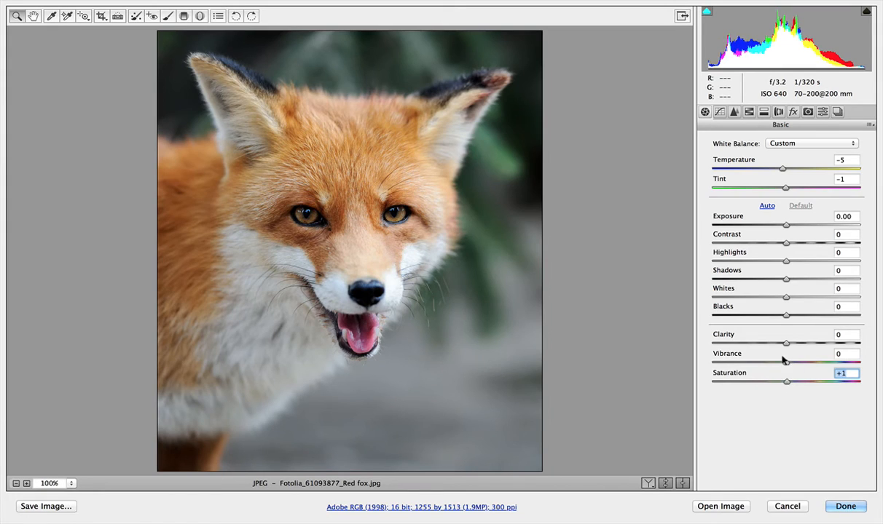
- Boost Vibrance to around +53, then ease it back down to +3
left_click_drag(786, 363, 801, 362)
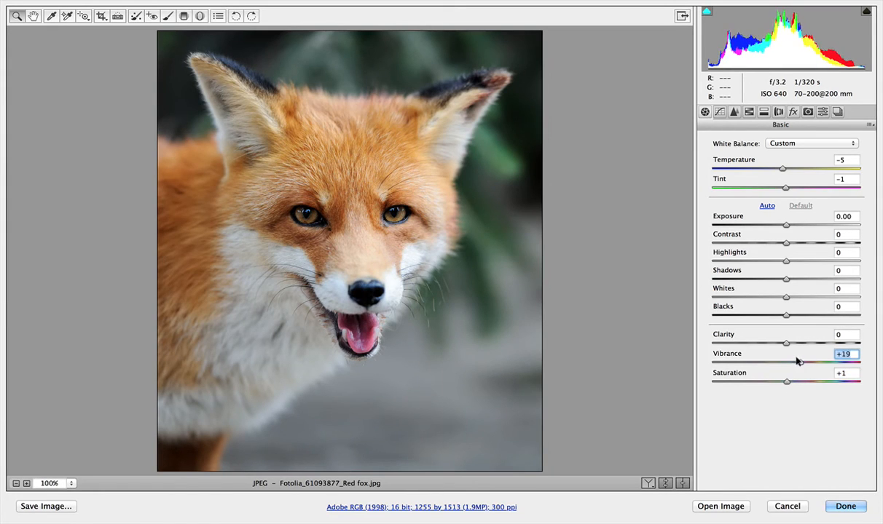
left_click_drag(786, 363, 829, 363)
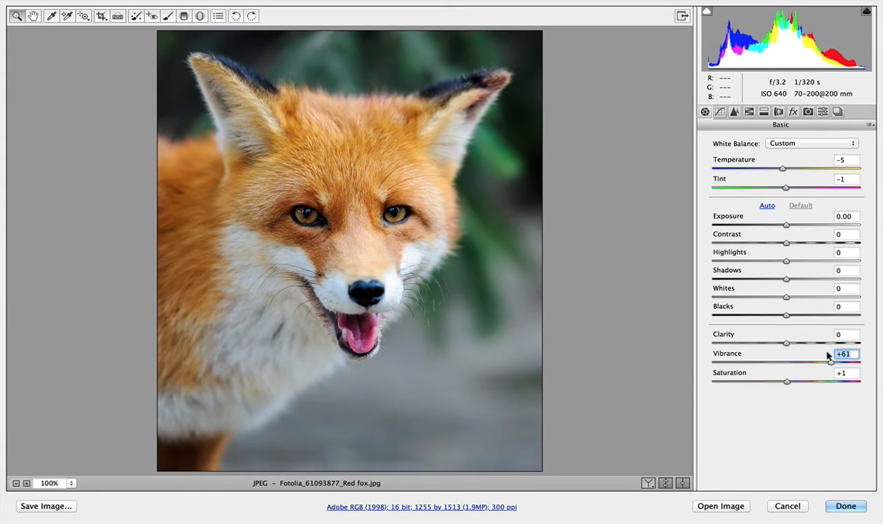
left_click_drag(831, 363, 822, 363)
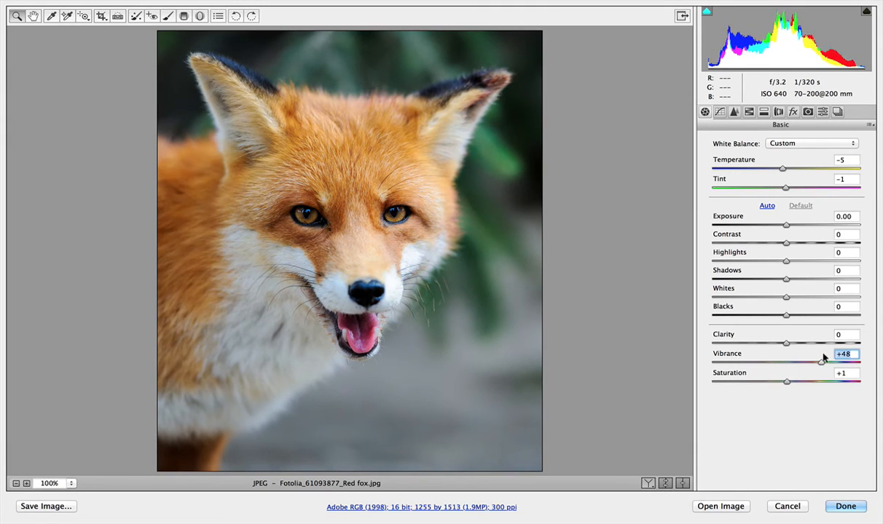
left_click_drag(821, 363, 833, 363)
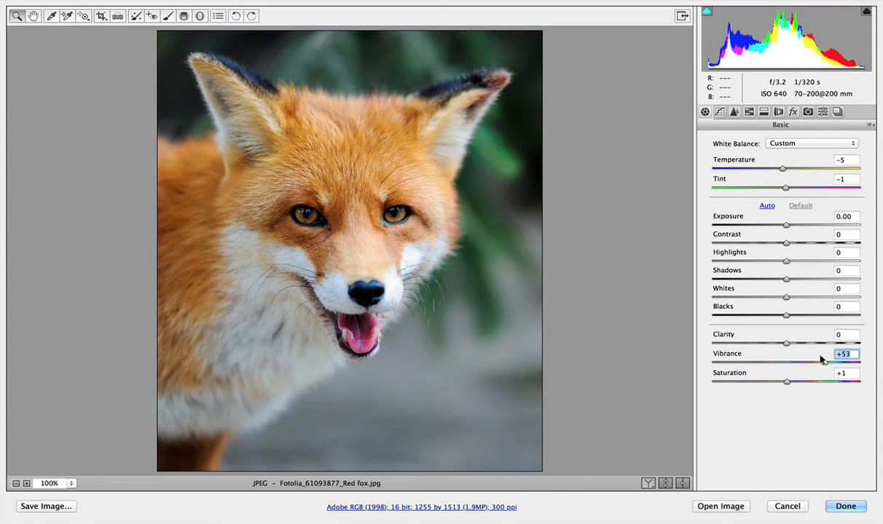
left_click_drag(819, 362, 787, 363)
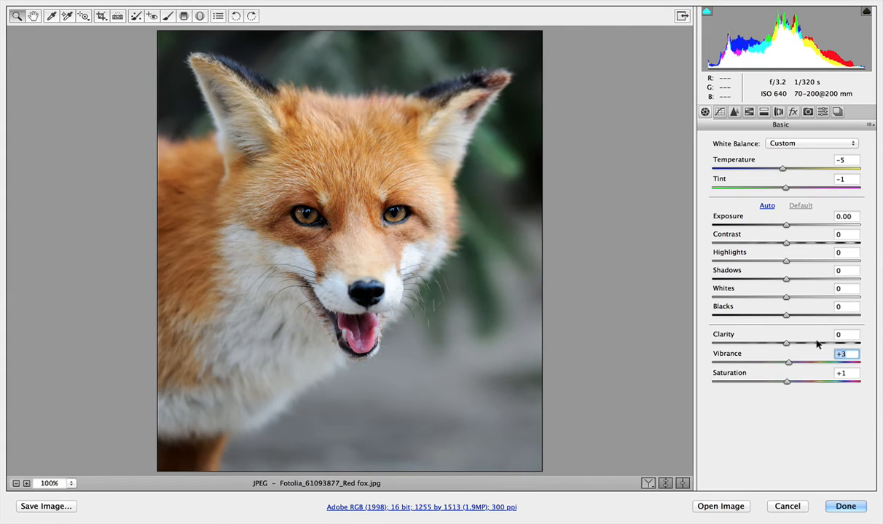
mouse_move(851, 343)
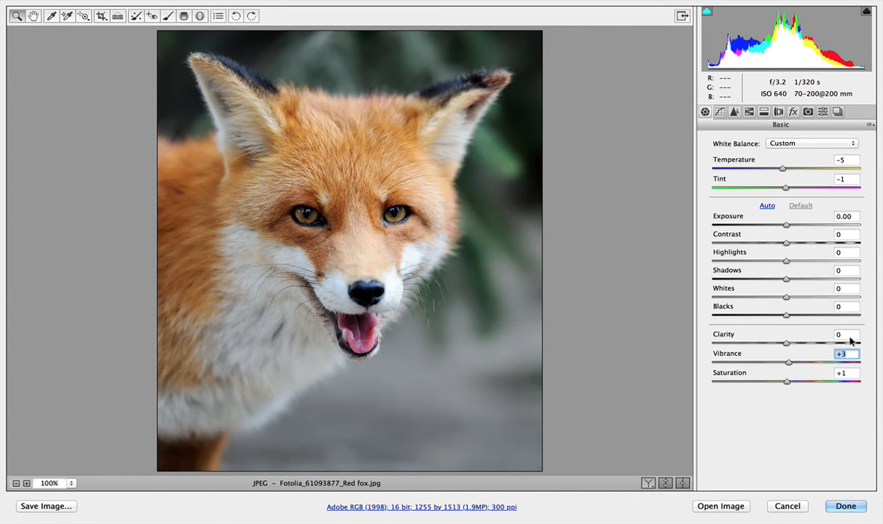
mouse_move(854, 339)
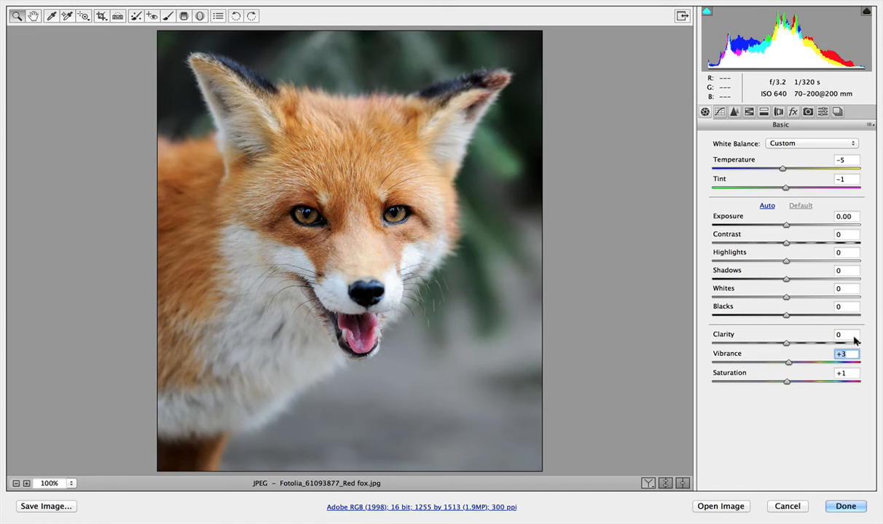
- Push Clarity to +98, ease it to +27, then lift the Blacks
left_click_drag(786, 344, 858, 343)
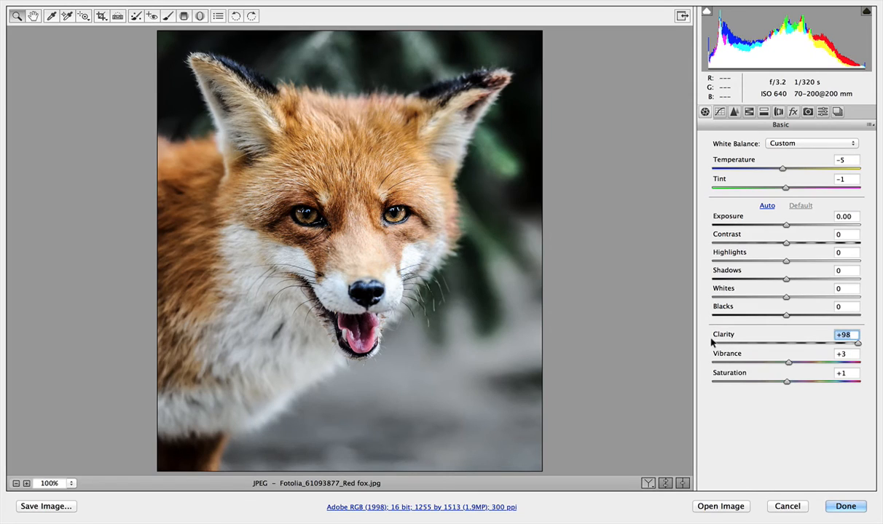
left_click_drag(857, 344, 746, 344)
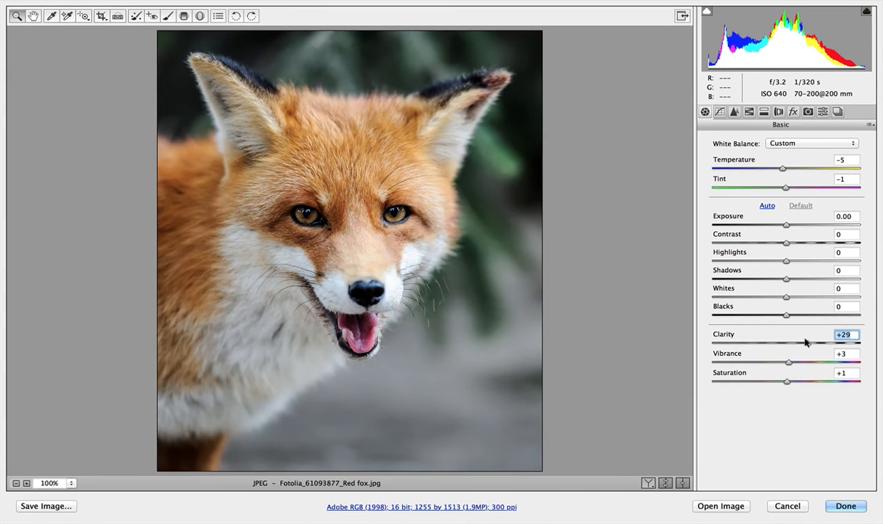
left_click_drag(787, 343, 785, 343)
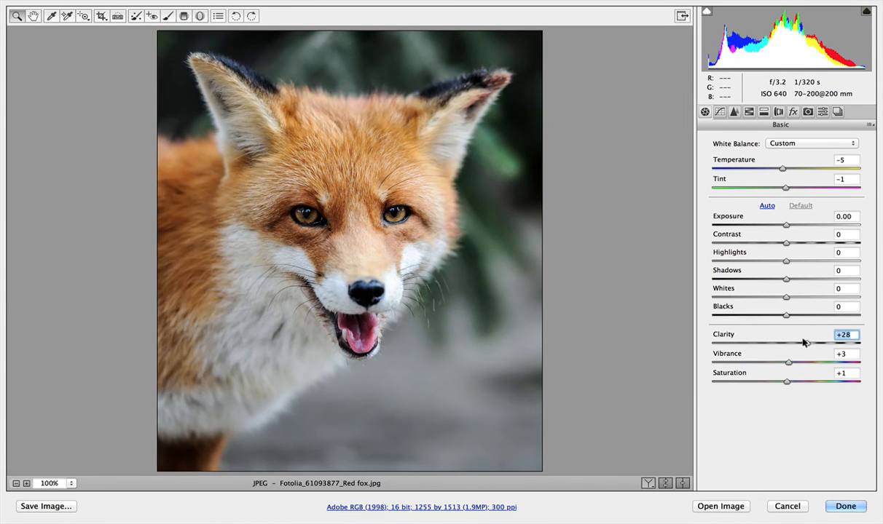
left_click_drag(807, 344, 804, 344)
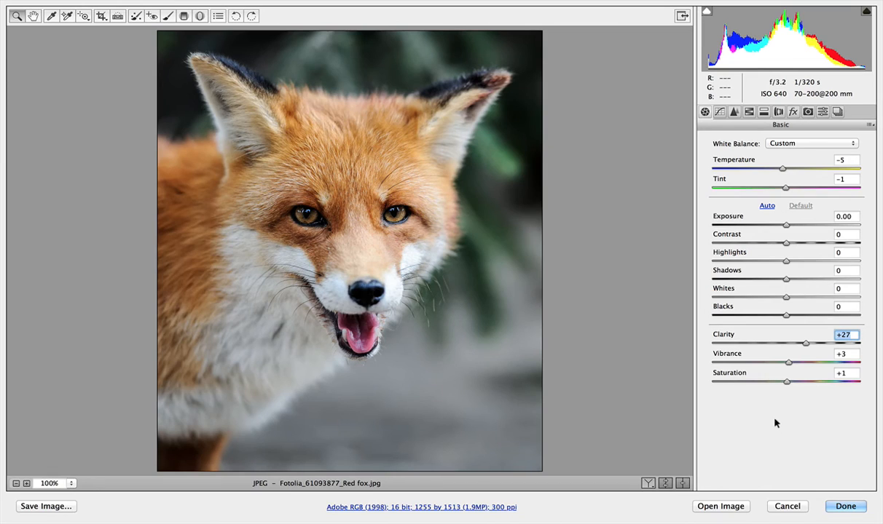
mouse_move(813, 407)
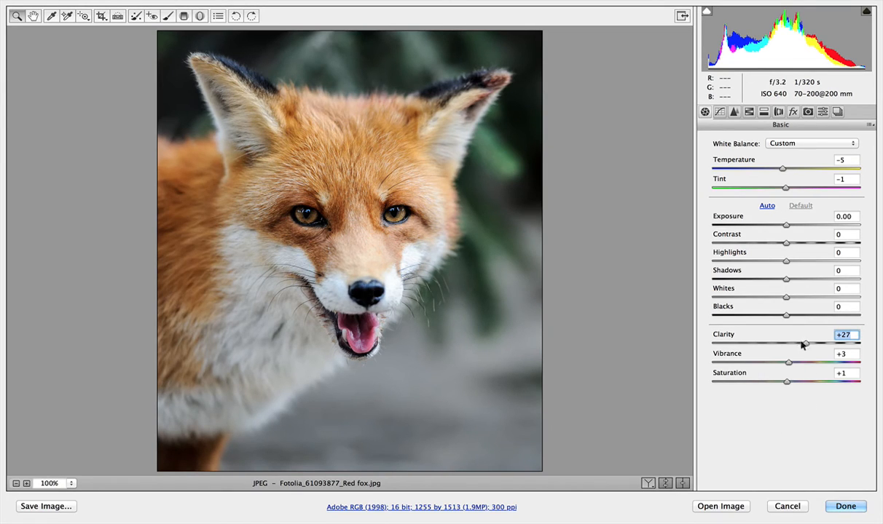
mouse_move(792, 326)
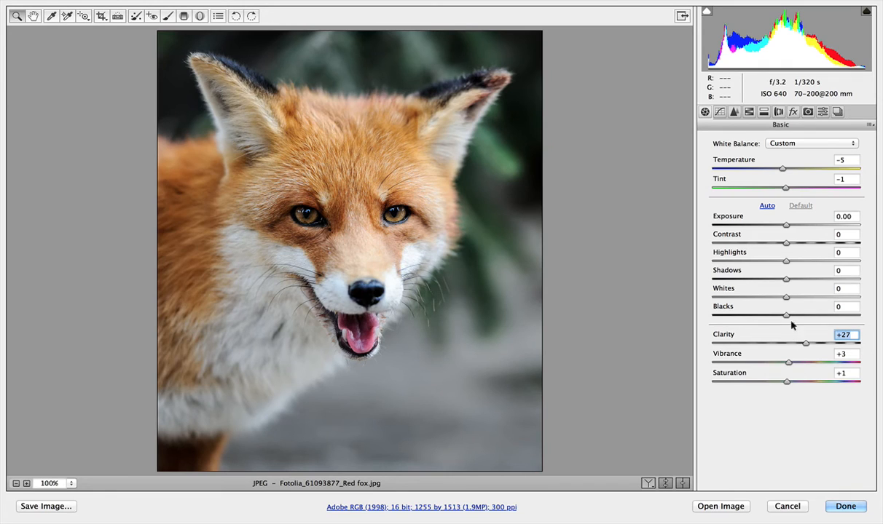
left_click_drag(786, 314, 812, 314)
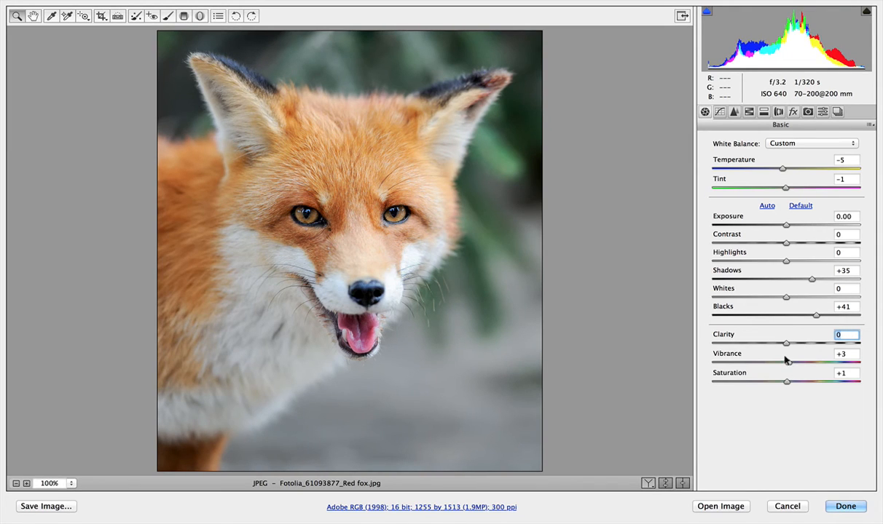
- Zero vibrance and saturation and reset the remaining tone sliders to default
left_click(845, 354)
type("0")
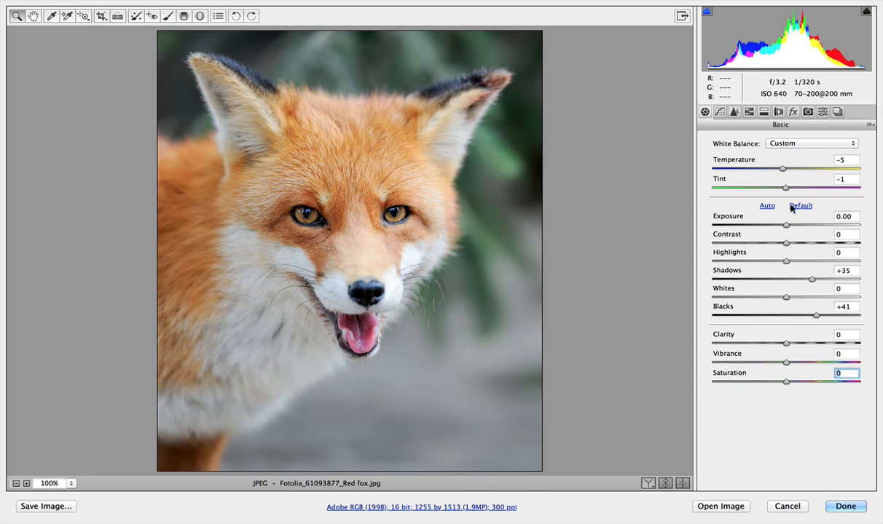
left_click(800, 205)
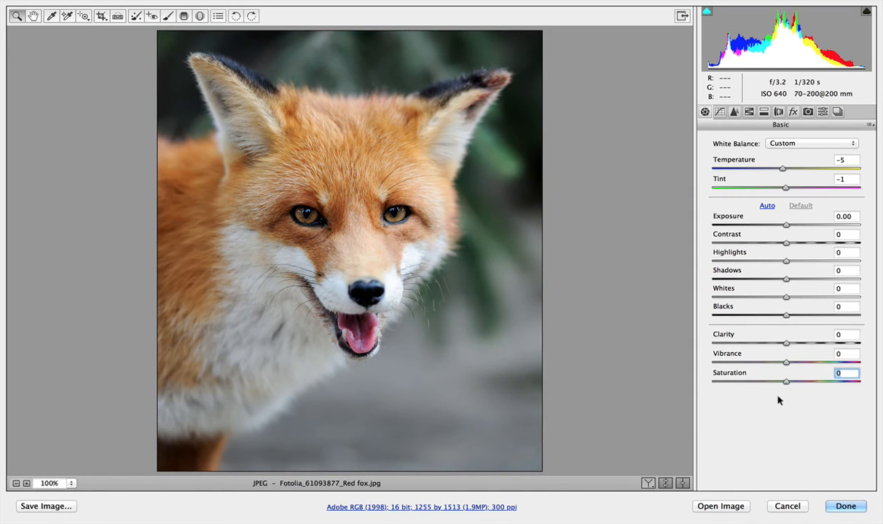
mouse_move(781, 407)
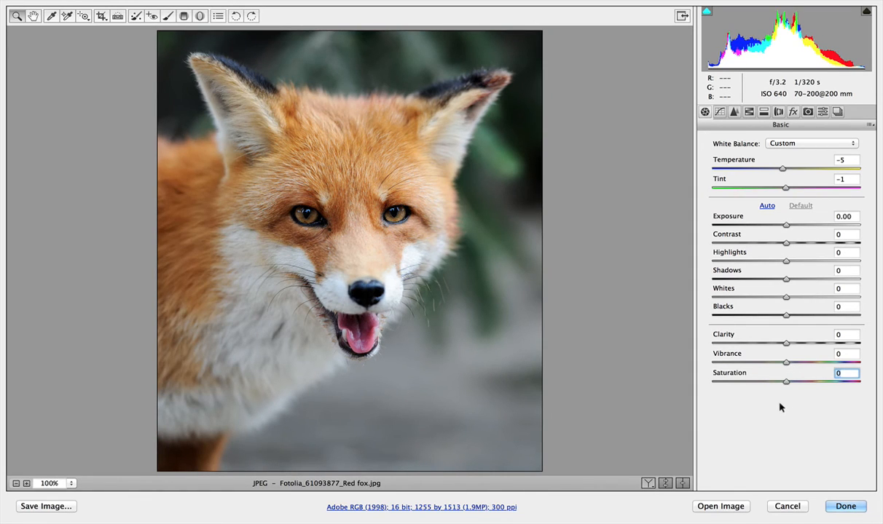
mouse_move(807, 224)
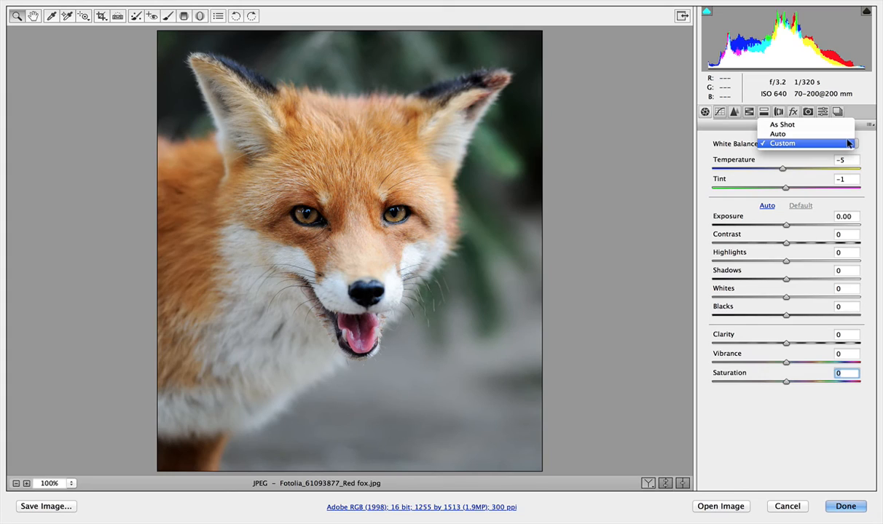
mouse_move(844, 144)
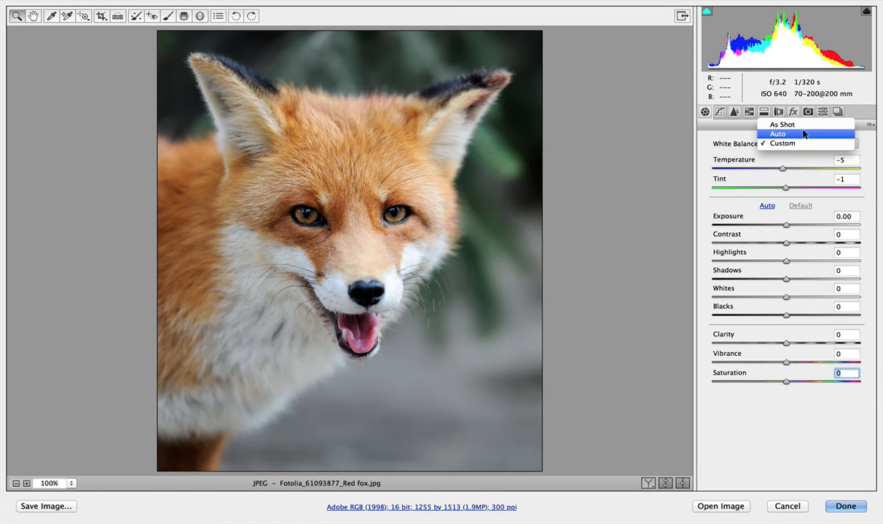
- Try Auto white balance, compare with Custom, and set it to As Shot
left_click(778, 134)
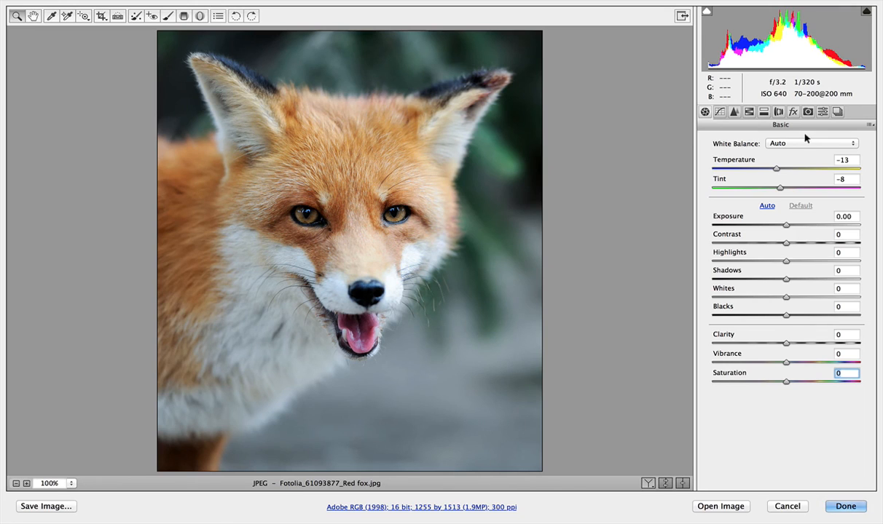
mouse_move(817, 153)
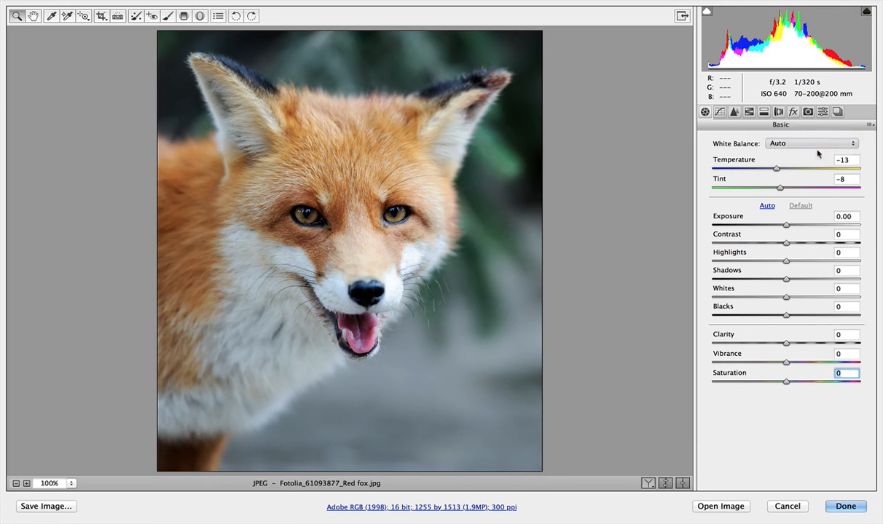
left_click(810, 143)
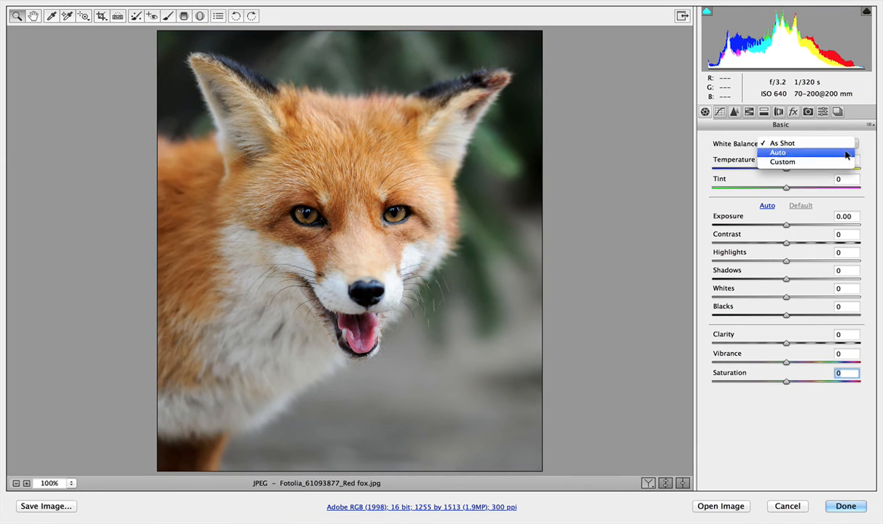
left_click(782, 162)
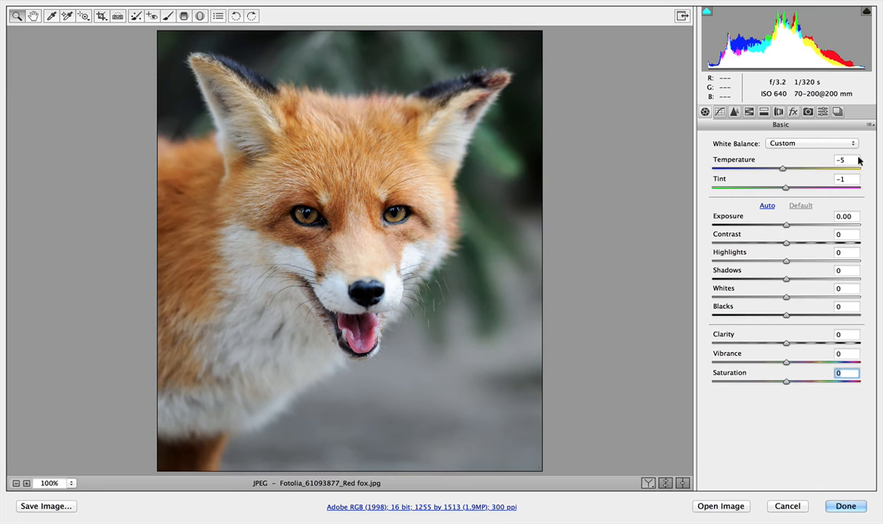
left_click(810, 143)
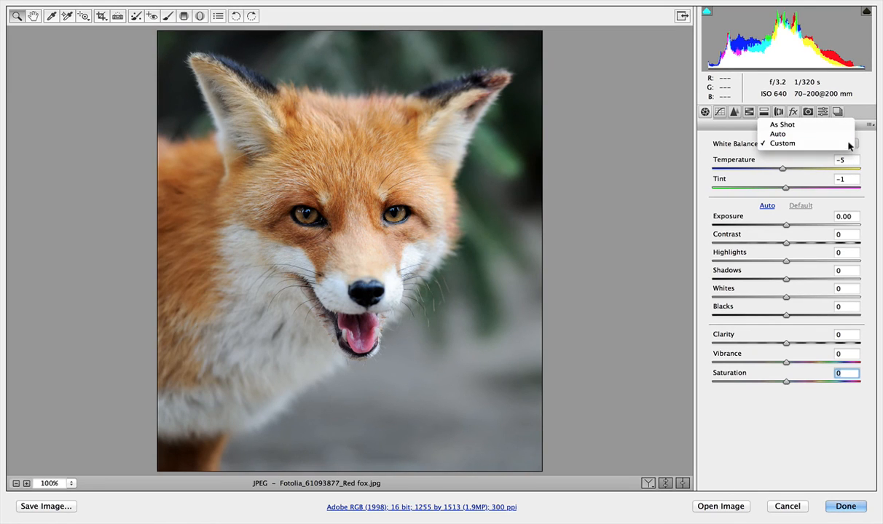
left_click(781, 124)
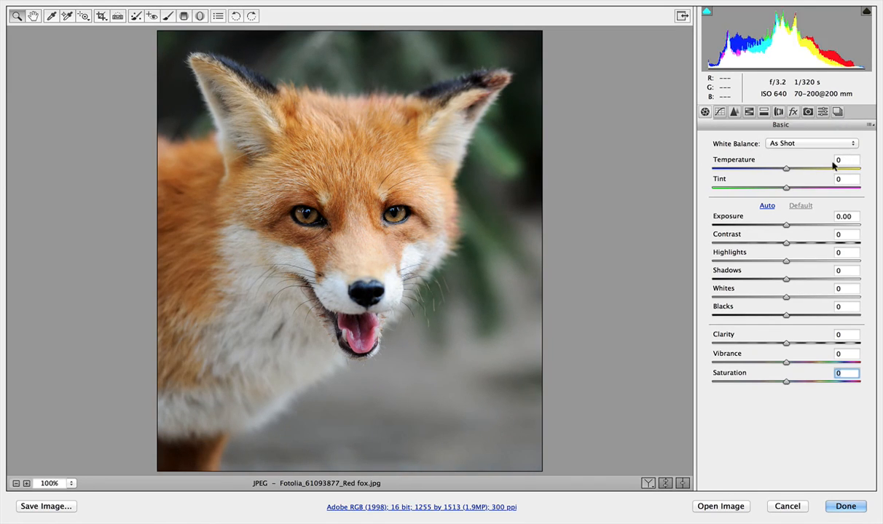